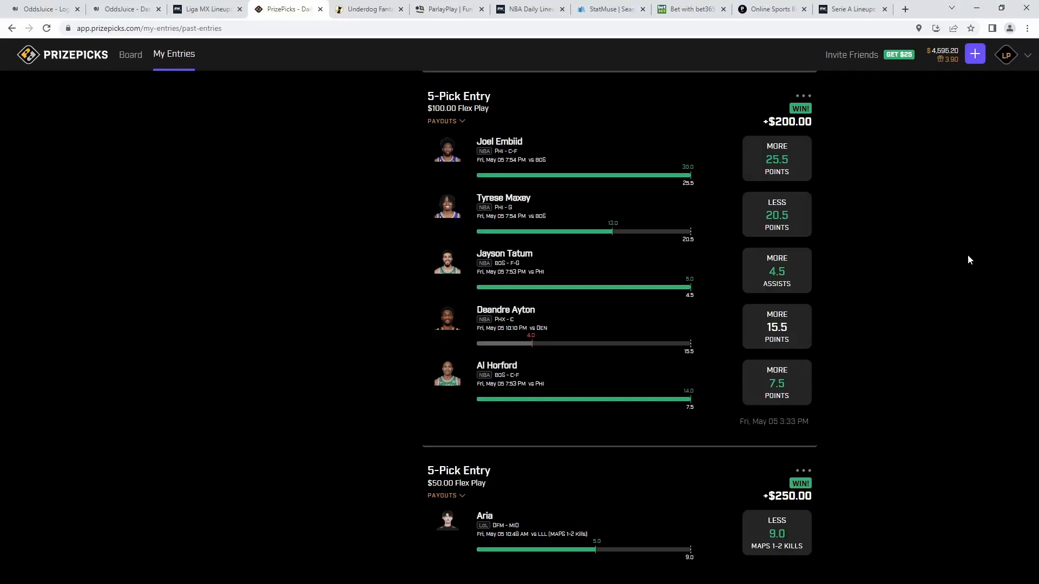
pyautogui.moveTo(534, 365)
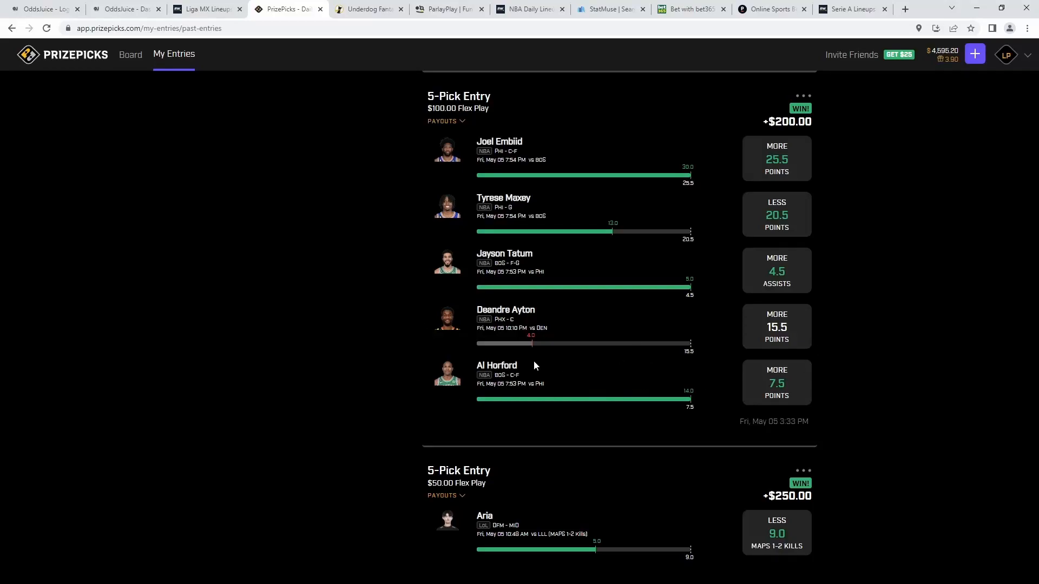
pyautogui.moveTo(628, 339)
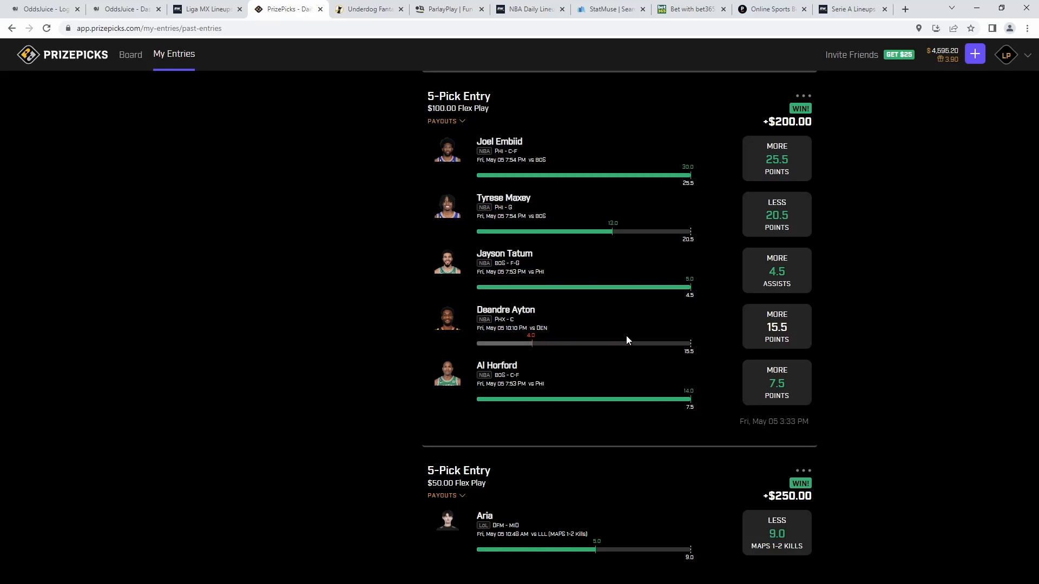
pyautogui.moveTo(131, 54)
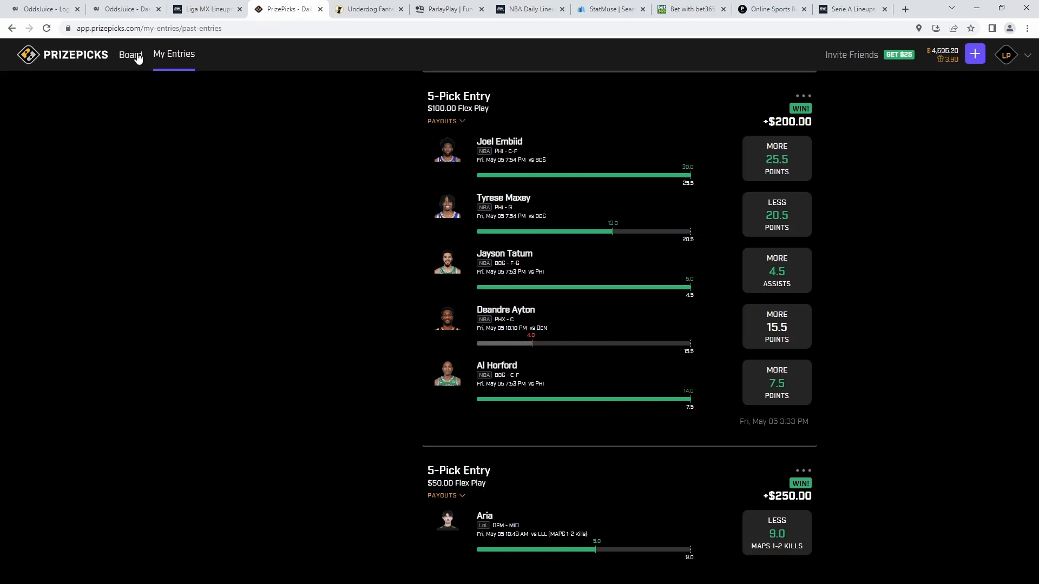
# Step: Show the NBA player props board, starting with Points lines like Jimmy Butler 27.5
pyautogui.click(131, 54)
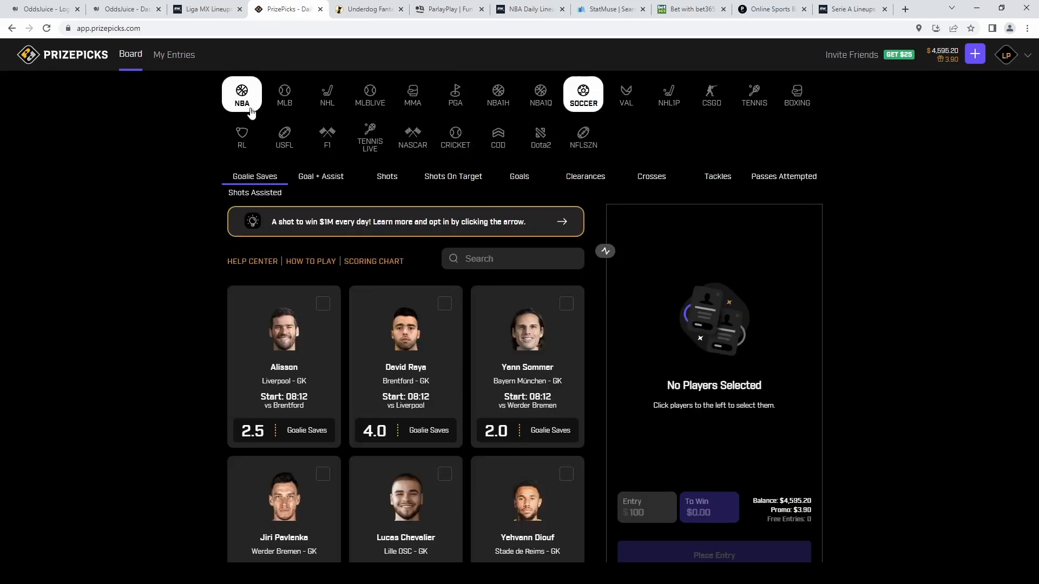
pyautogui.click(242, 96)
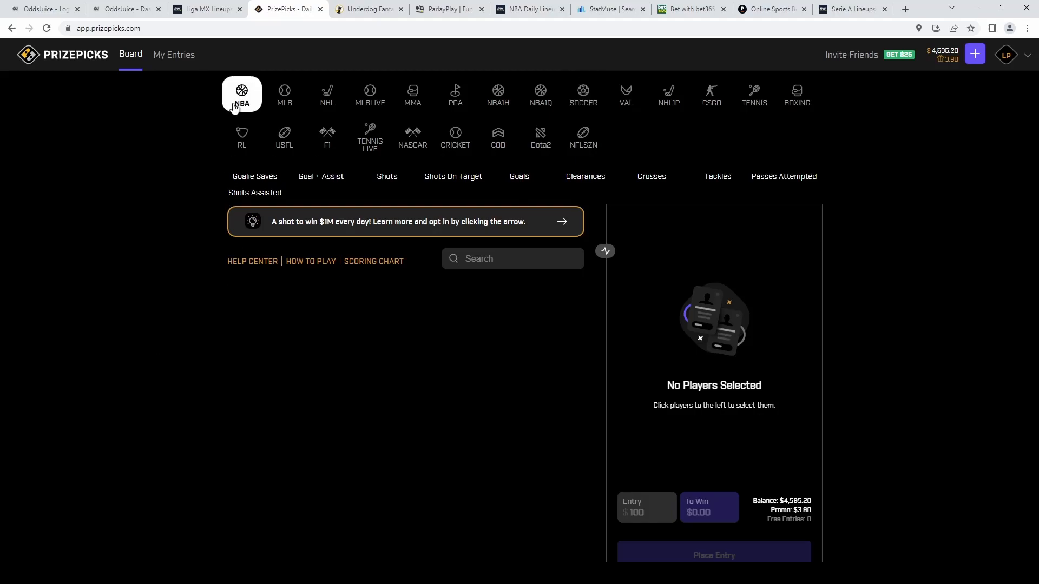
pyautogui.click(241, 93)
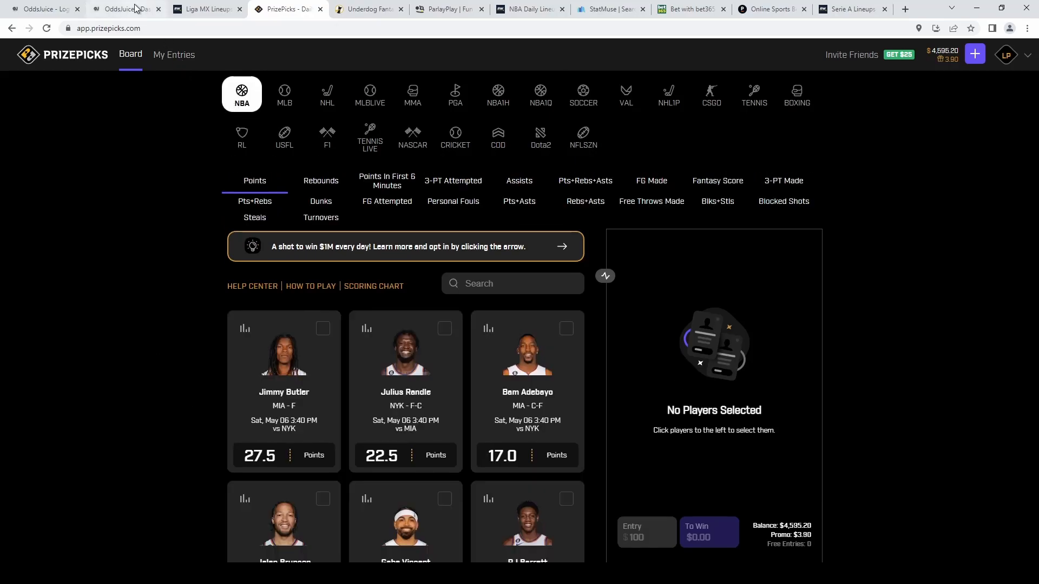
# Step: Check OddsJuice's top NBA picks: D'Angelo Russell Over 5.5 Assists and Julius Randle at 55.75%
pyautogui.click(122, 8)
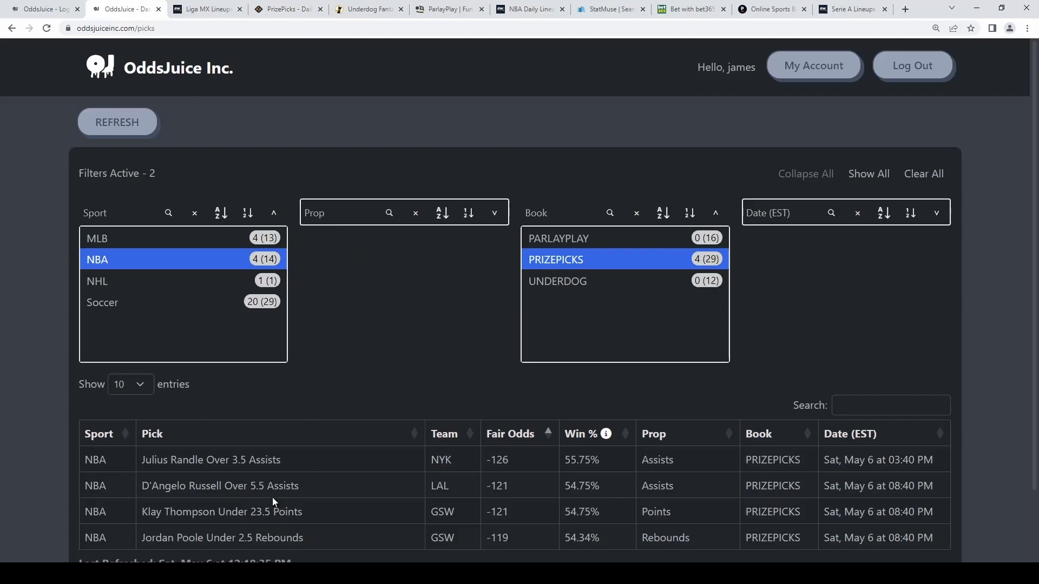
pyautogui.doubleClick(211, 459)
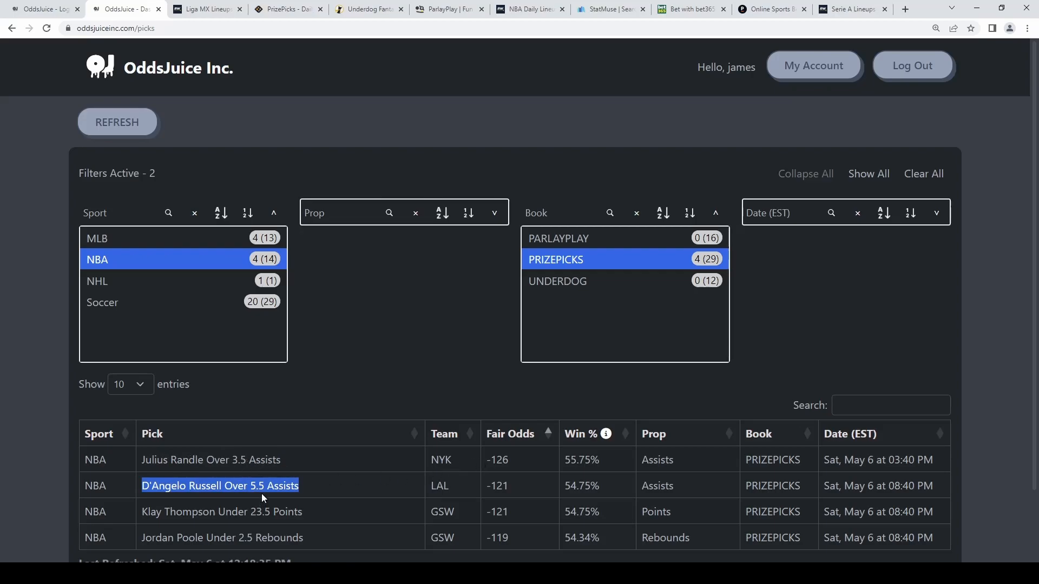
pyautogui.doubleClick(581, 460)
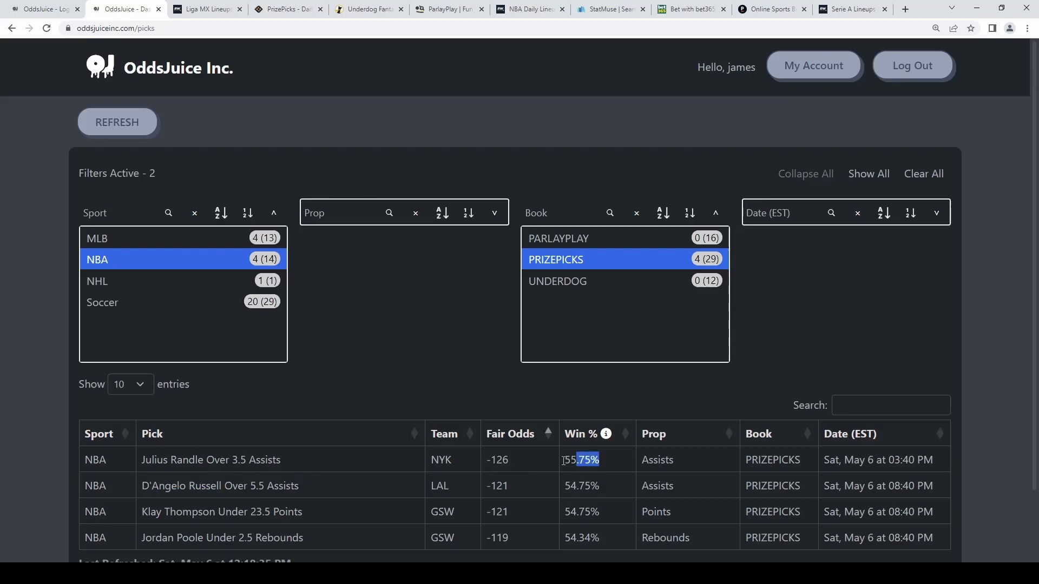
pyautogui.doubleClick(580, 460)
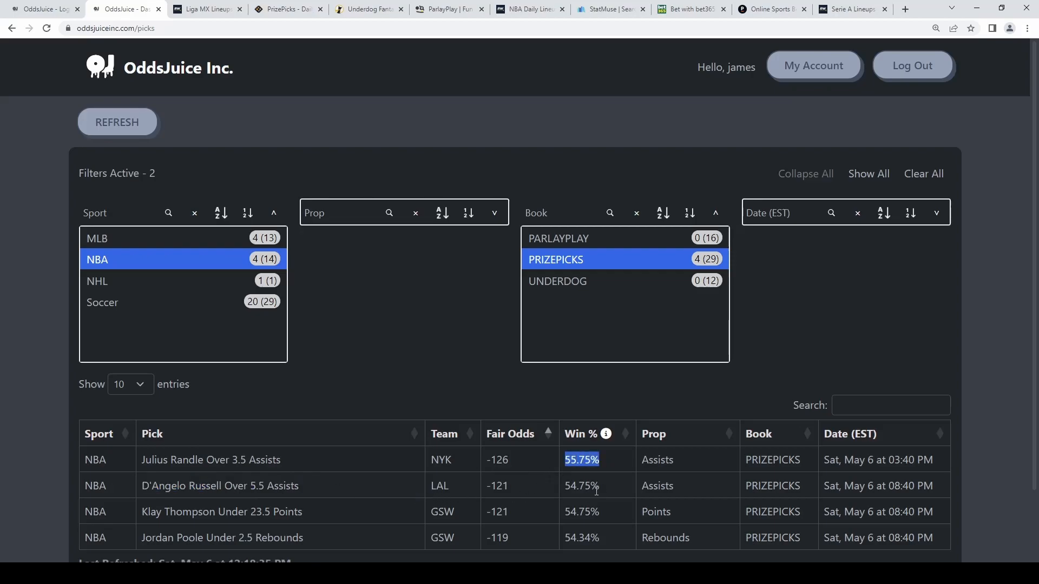
pyautogui.click(288, 9)
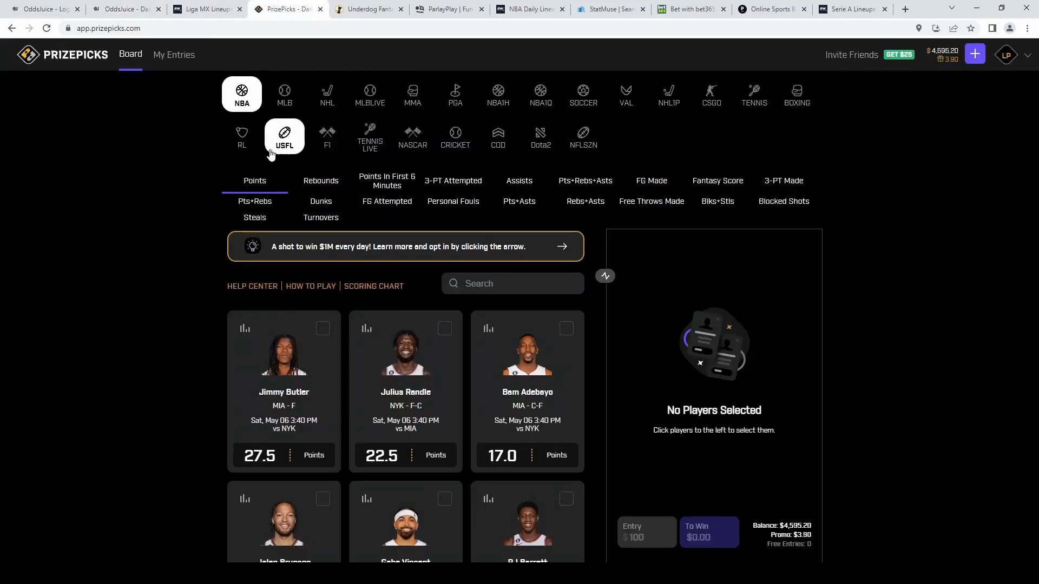
# Step: Show the NBA Assists lines to add Randle over 3.5 and Russell over 5.5
pyautogui.click(520, 181)
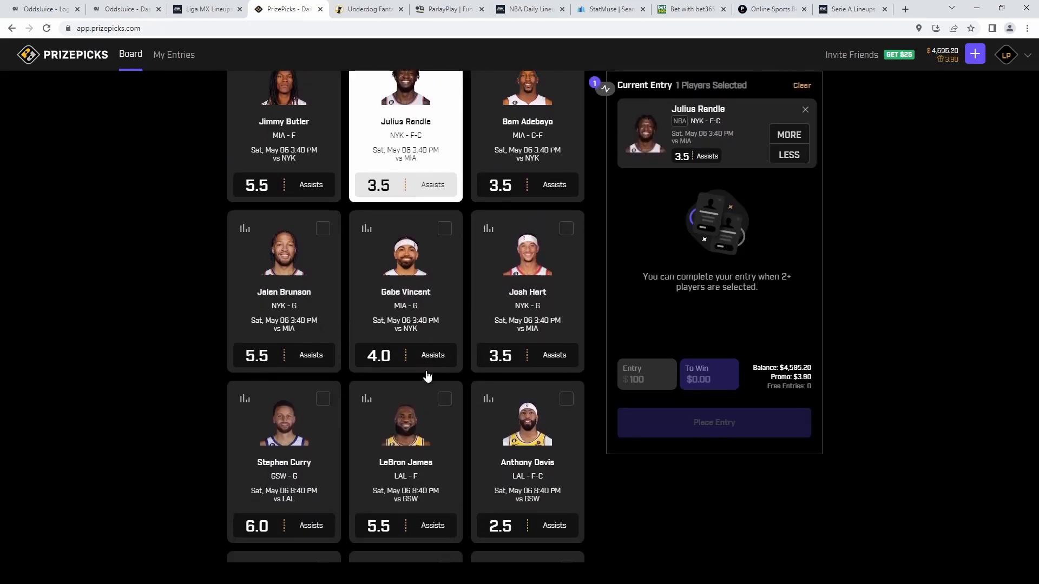
pyautogui.scroll(-3)
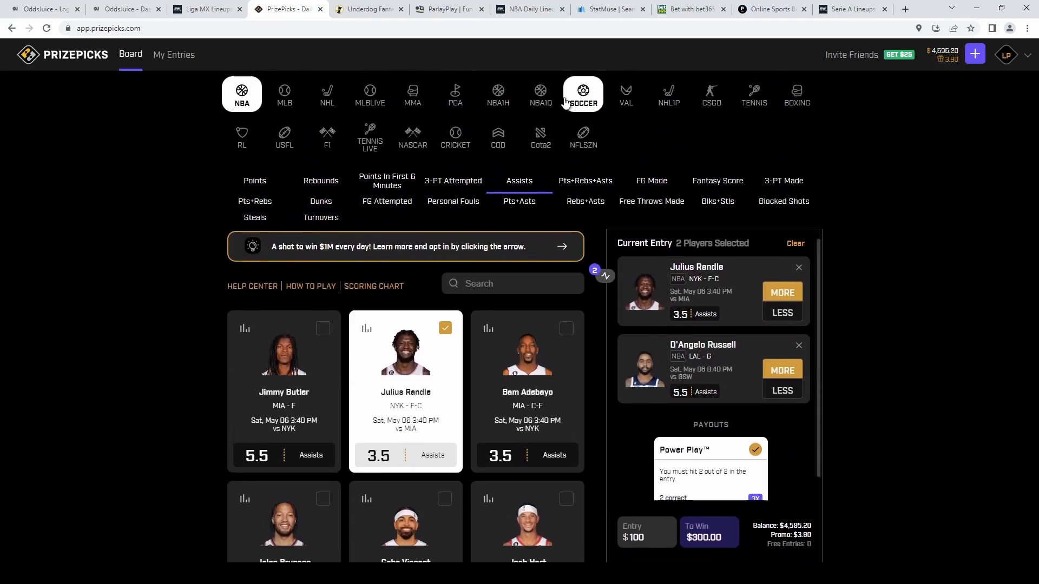
# Step: Filter OddsJuice picks to soccer shot unders, then move to the RotoWire Liga MX lineups
pyautogui.click(124, 8)
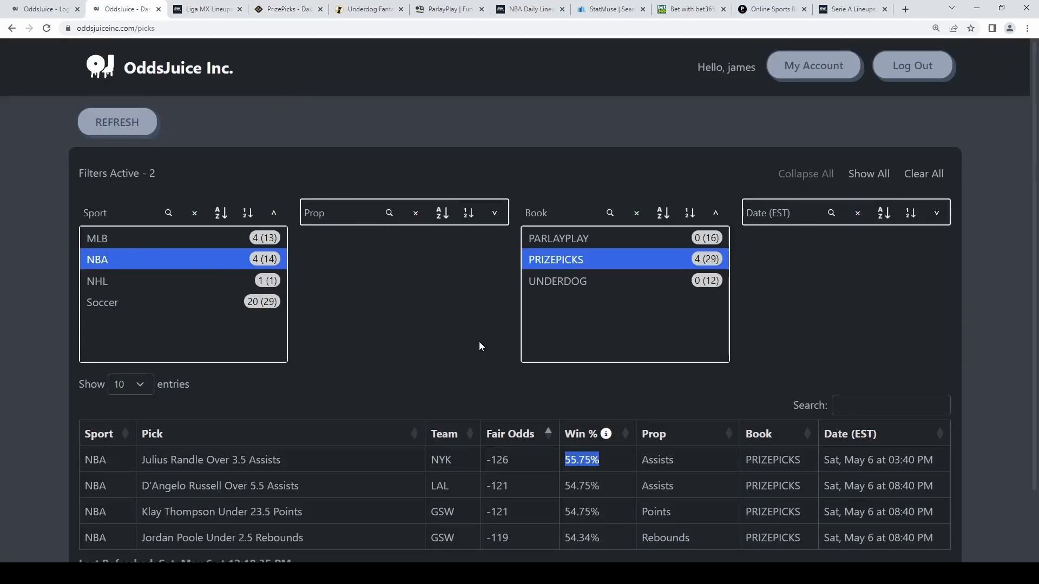
pyautogui.moveTo(585, 261)
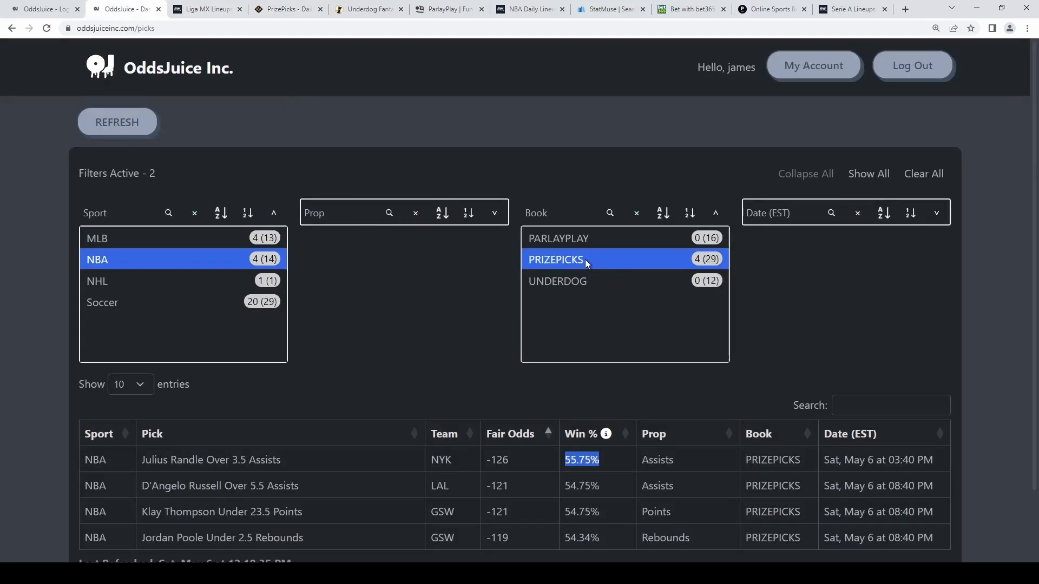
pyautogui.click(102, 302)
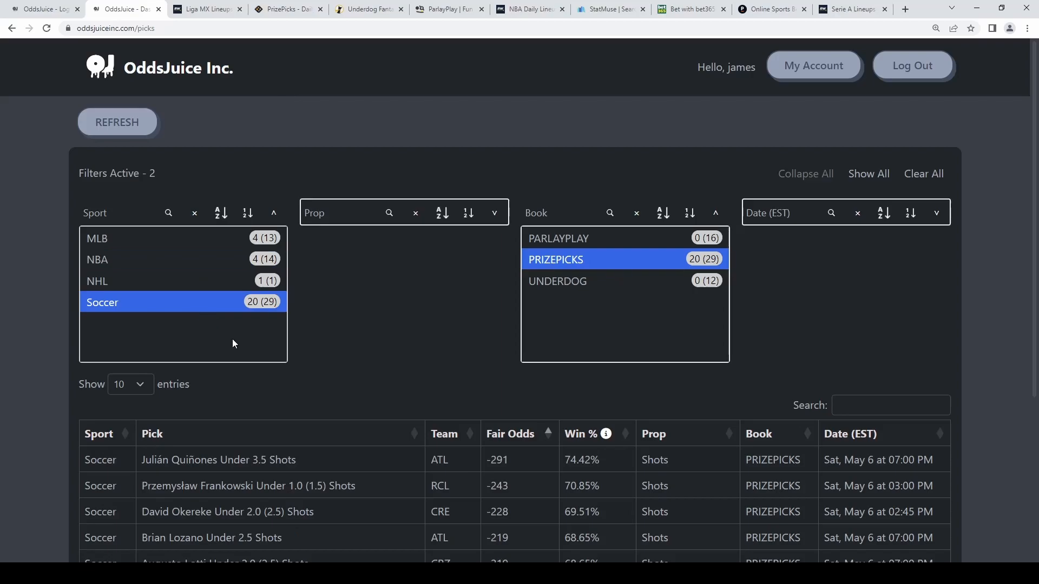
pyautogui.moveTo(890, 437)
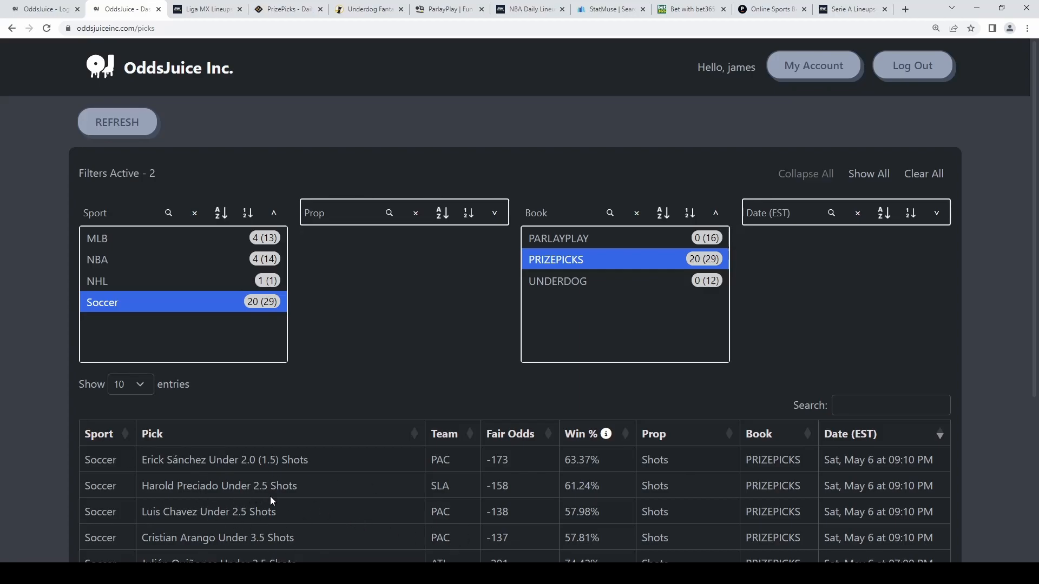
pyautogui.click(205, 9)
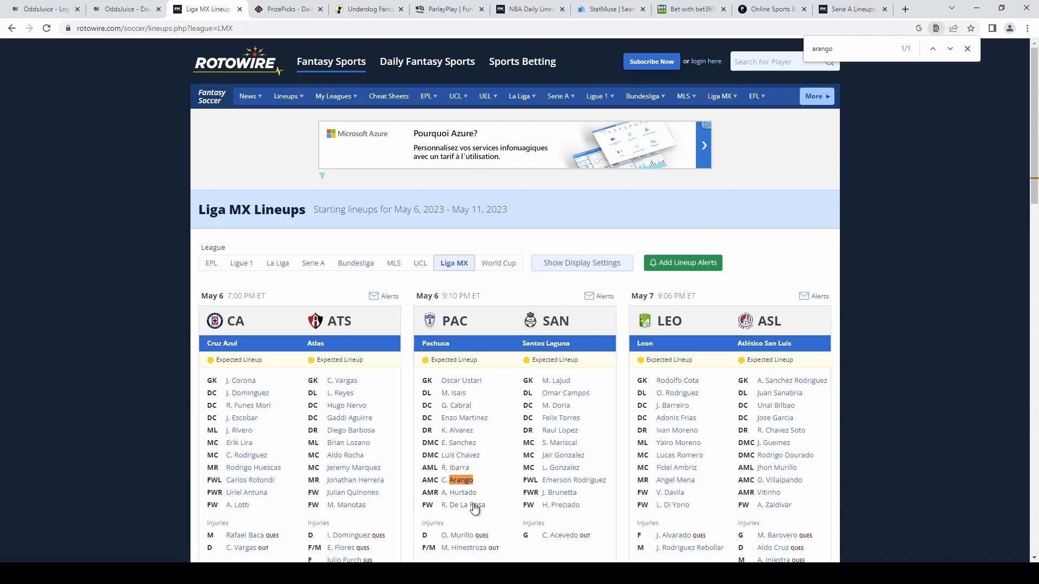
pyautogui.moveTo(537, 449)
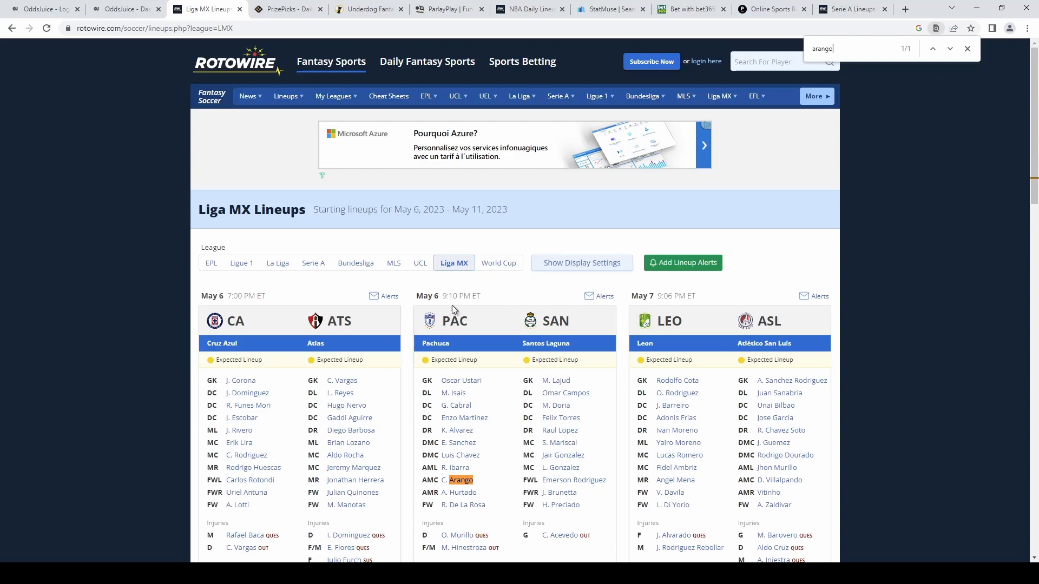
pyautogui.moveTo(464, 473)
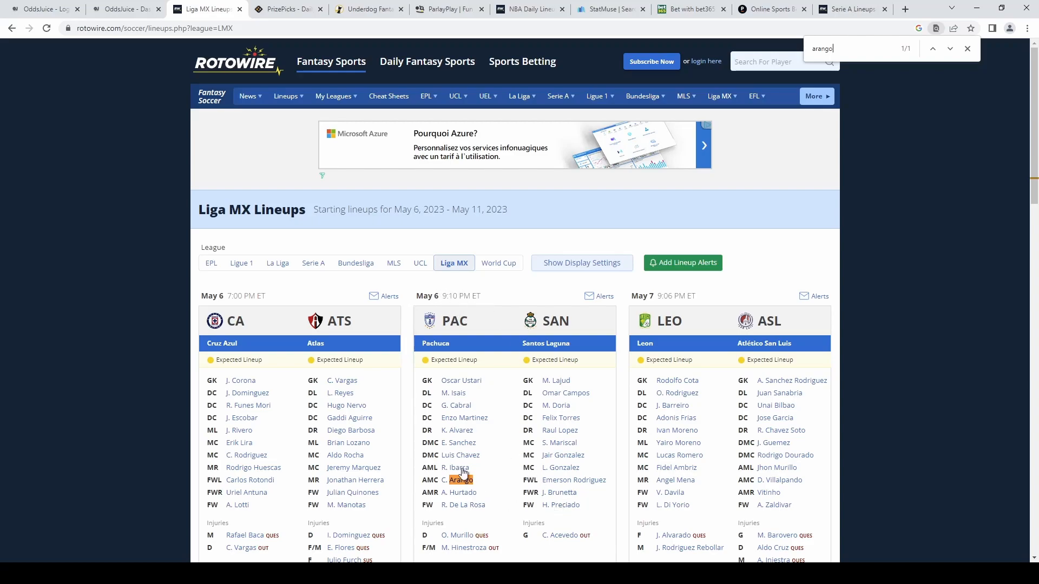
pyautogui.moveTo(464, 462)
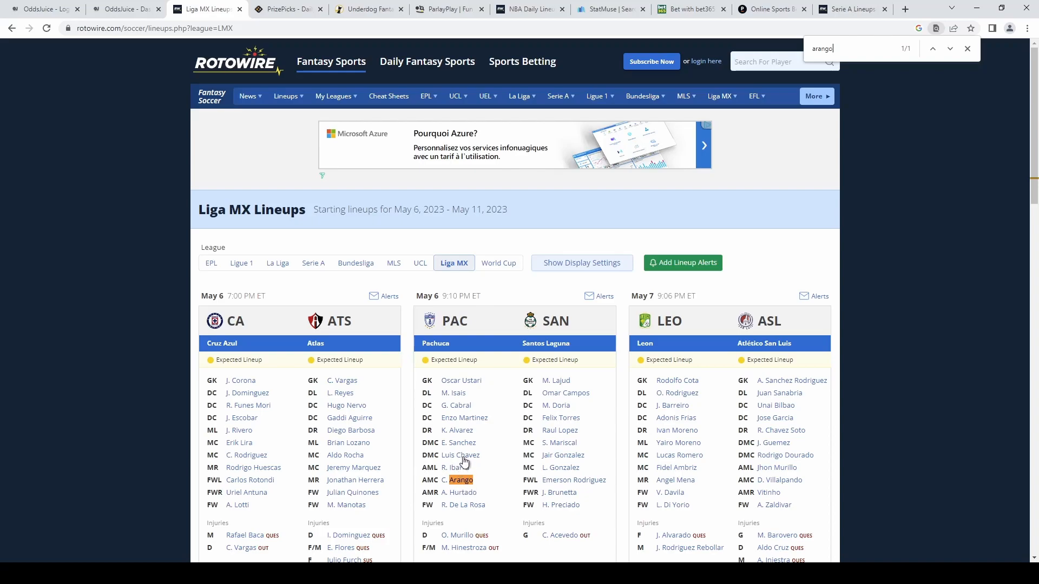
# Step: Return to the OddsJuice soccer picks list after confirming Arango starts for Pachuca
pyautogui.click(124, 8)
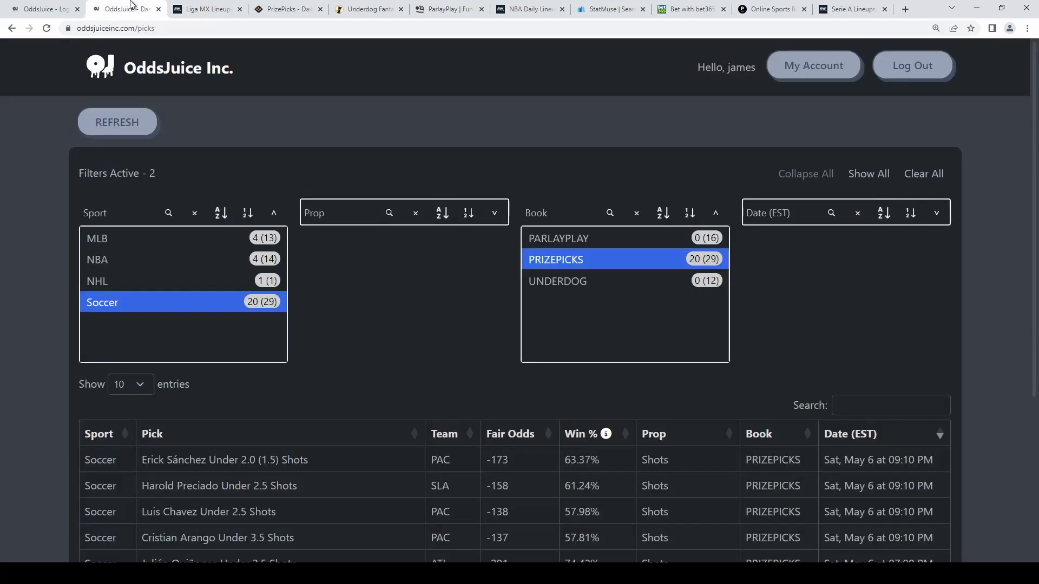
pyautogui.moveTo(590, 524)
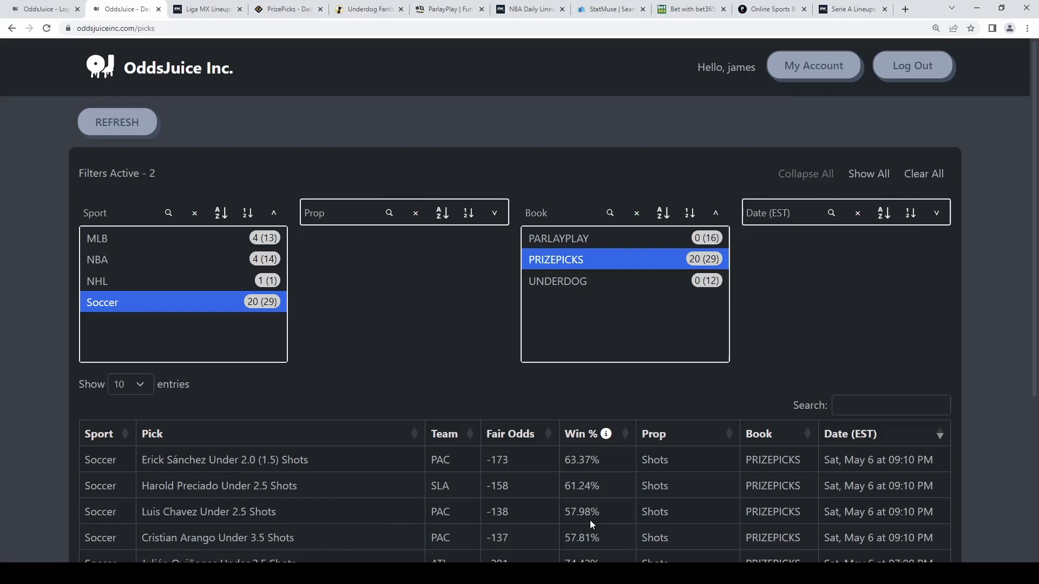
# Step: Review the Chavez, Preciado and Erick Sánchez Under 2.0 shot picks, then return to PrizePicks
pyautogui.doubleClick(580, 512)
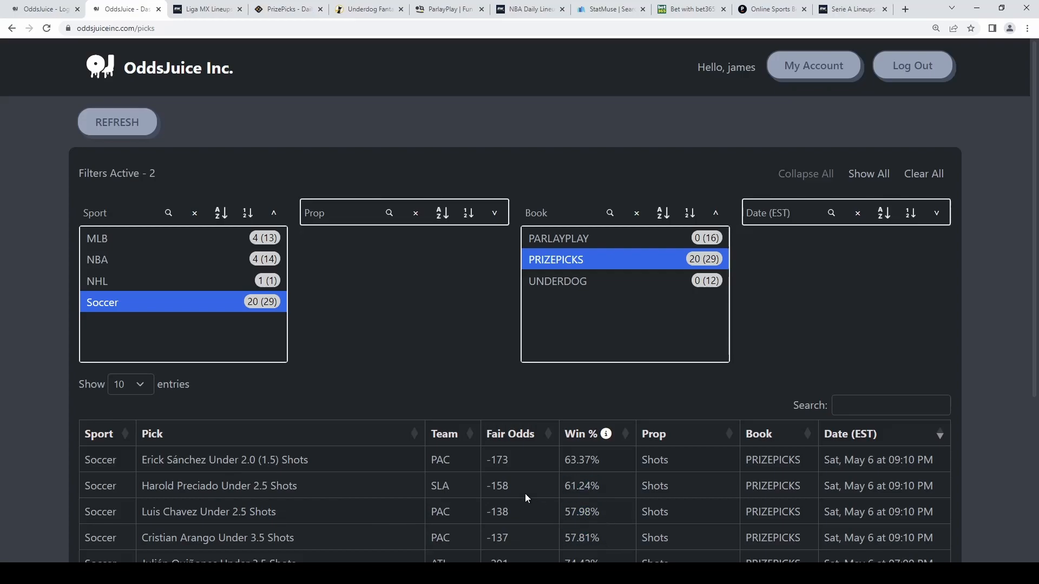
pyautogui.moveTo(490, 486)
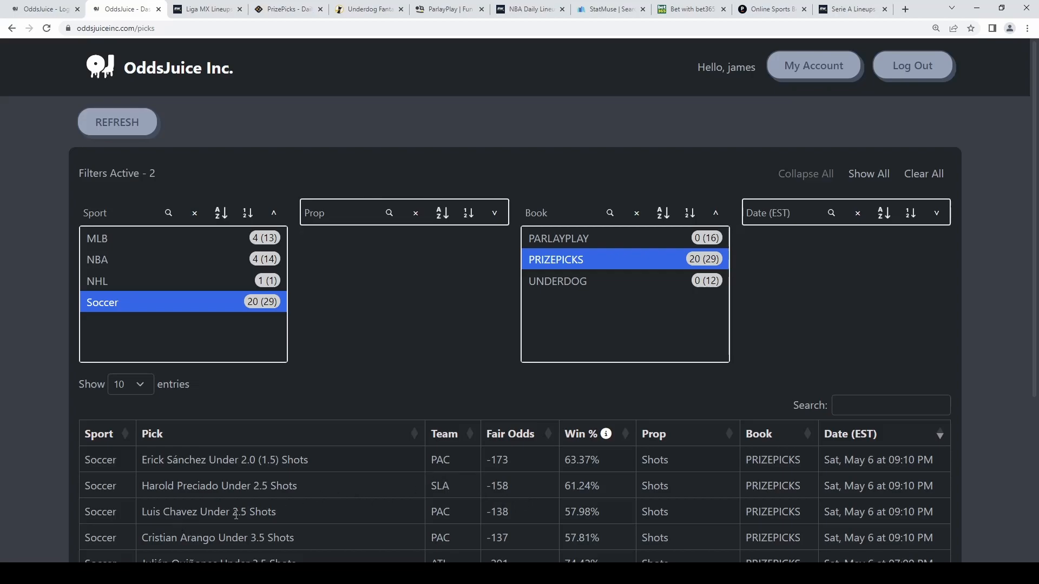
pyautogui.doubleClick(580, 512)
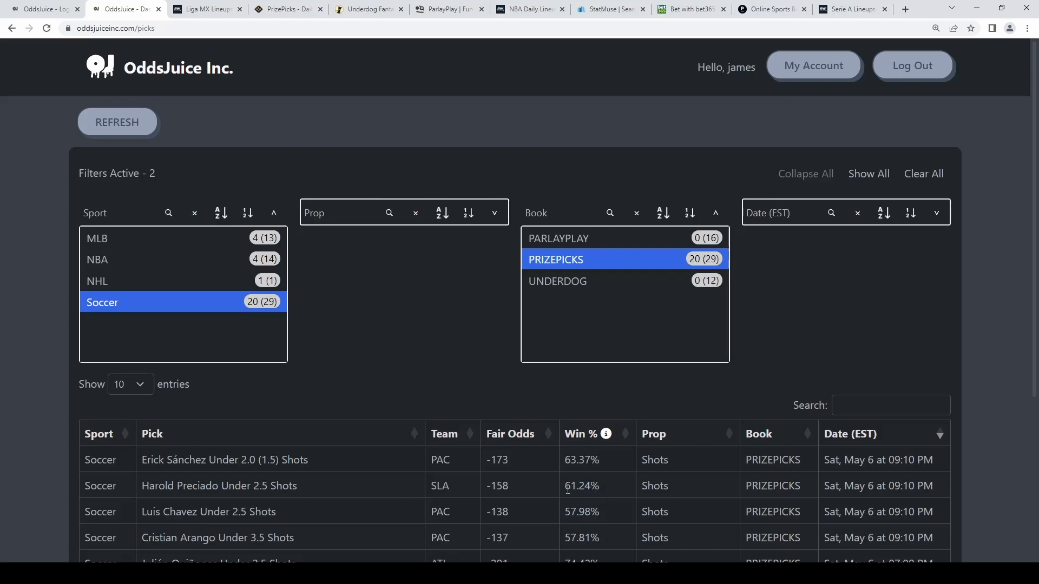
pyautogui.doubleClick(268, 460)
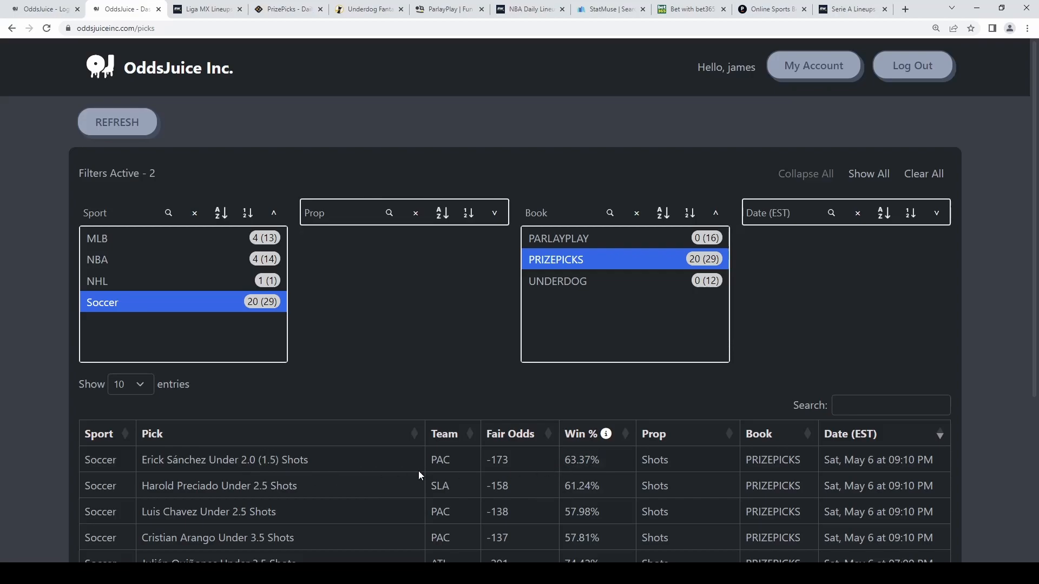
pyautogui.doubleClick(247, 460)
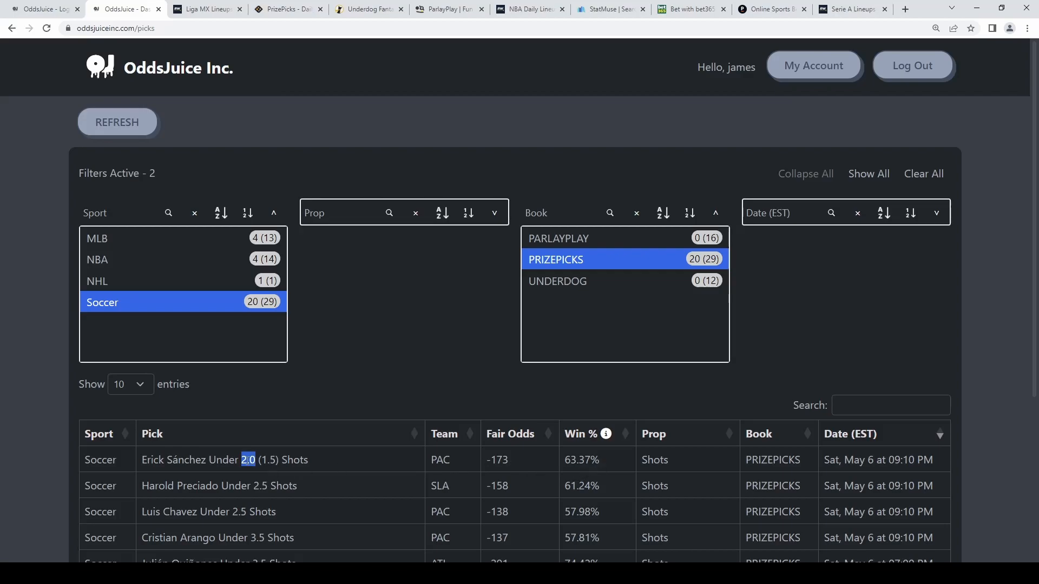
pyautogui.moveTo(324, 466)
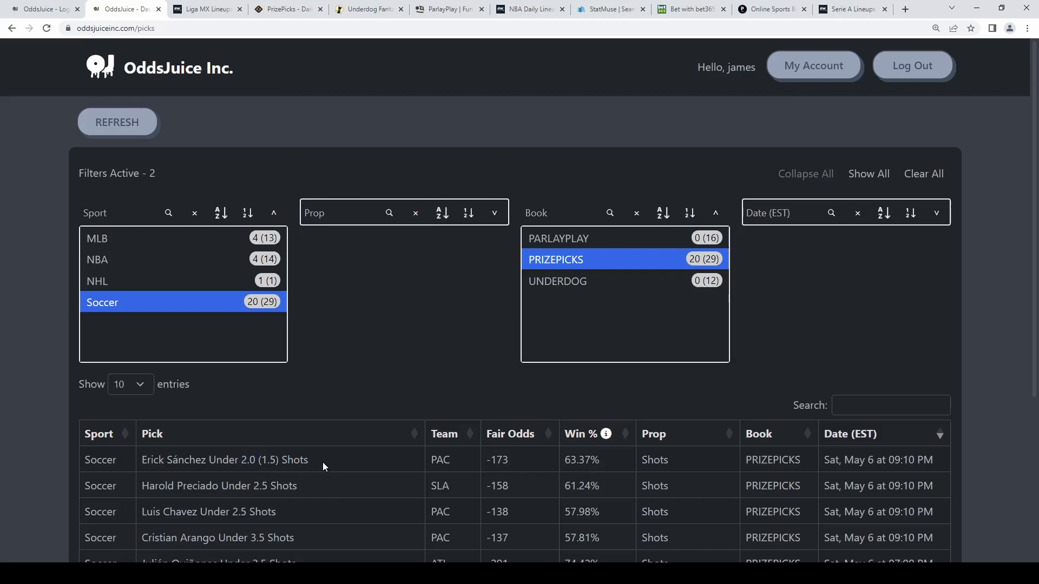
pyautogui.click(285, 9)
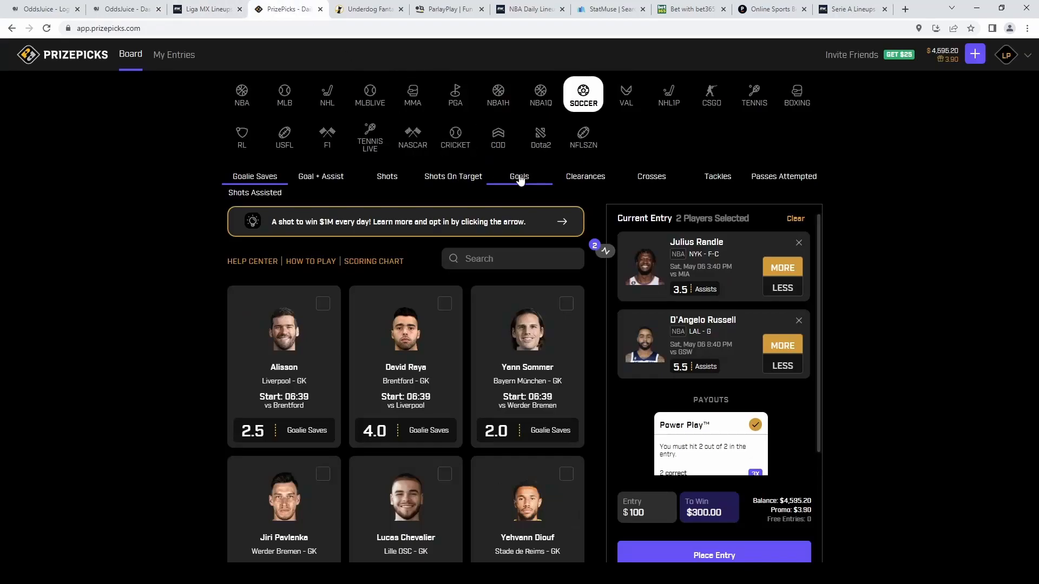
# Step: Search players like 'pred' and 'erick' to add their shot unders, cross-checking OddsJuice between picks
pyautogui.write('pred')
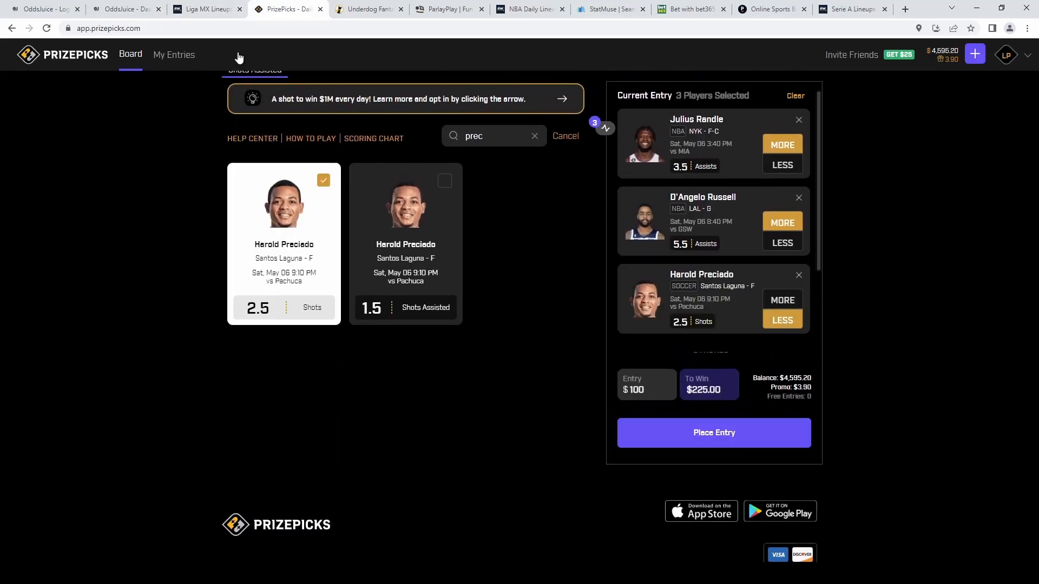
pyautogui.click(124, 8)
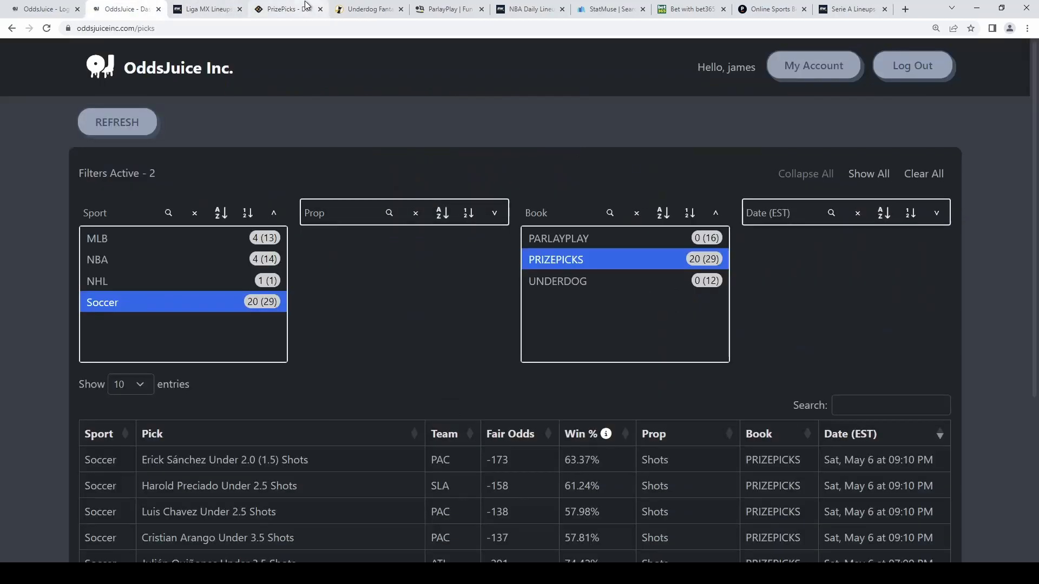
pyautogui.click(284, 9)
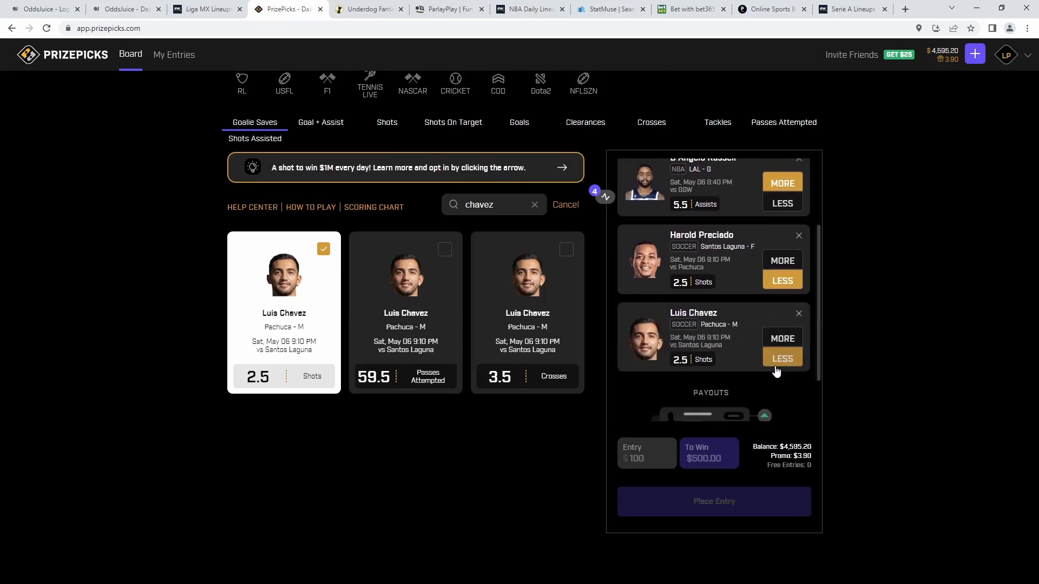
pyautogui.click(125, 8)
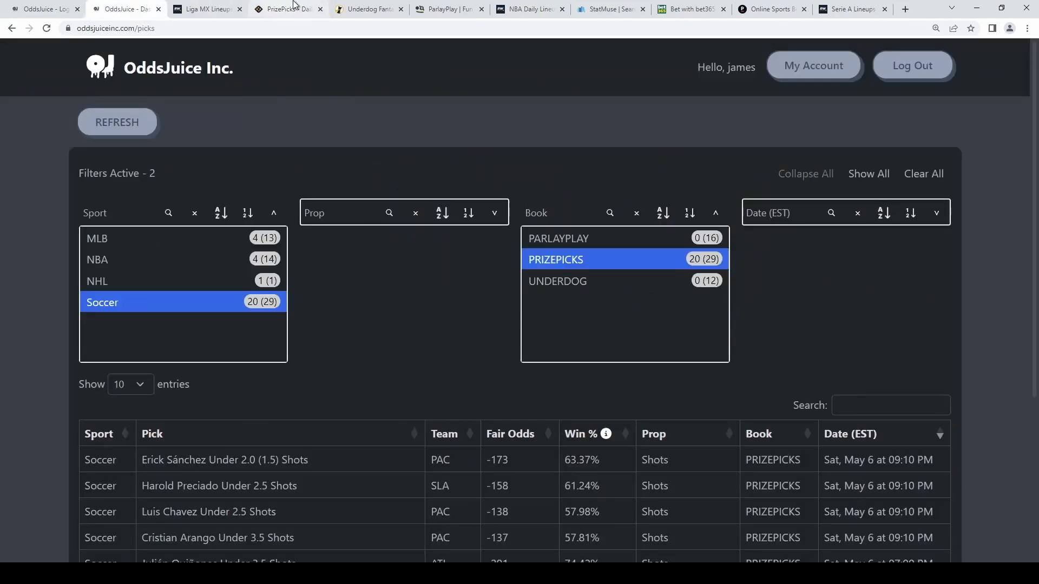
pyautogui.click(284, 9)
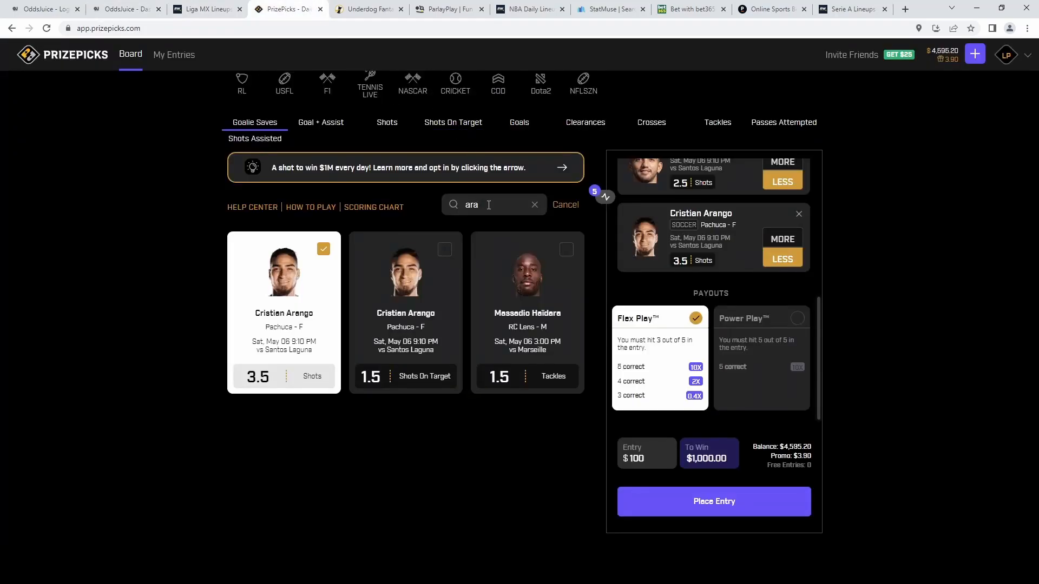
pyautogui.write('erick')
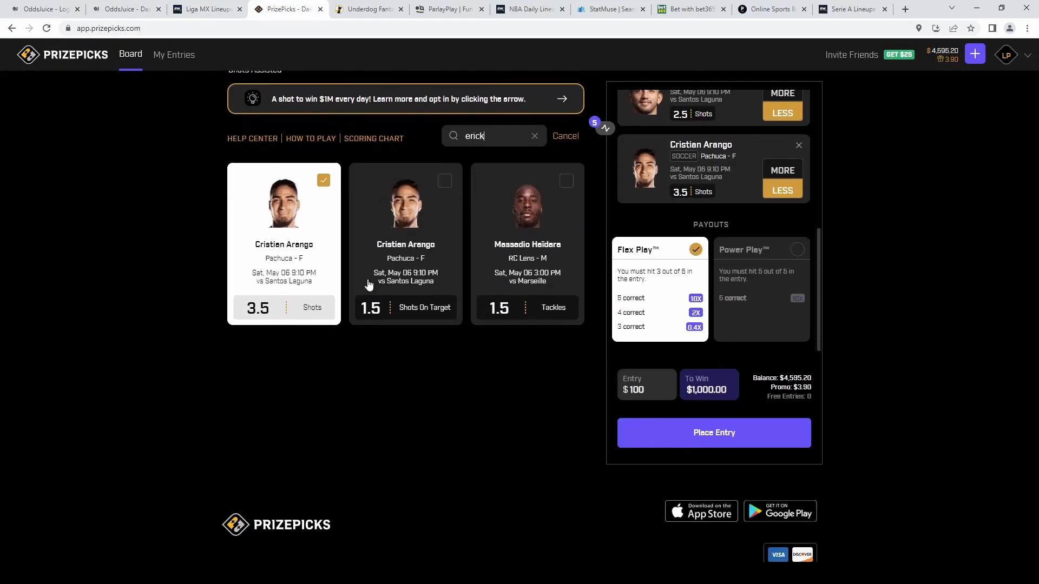